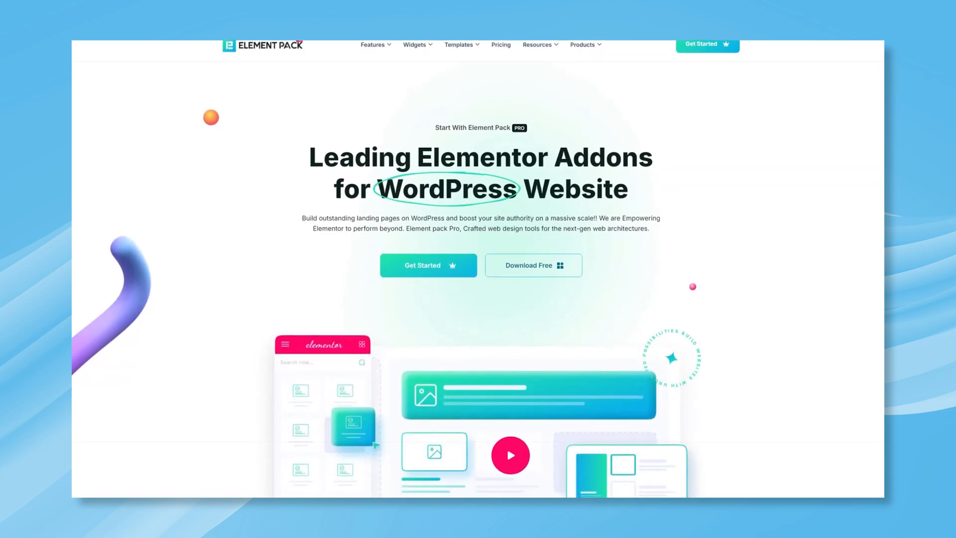
# Go from the Dashboard to Installed Plugins and on to the Add Plugins page.
pyautogui.scroll(-3)
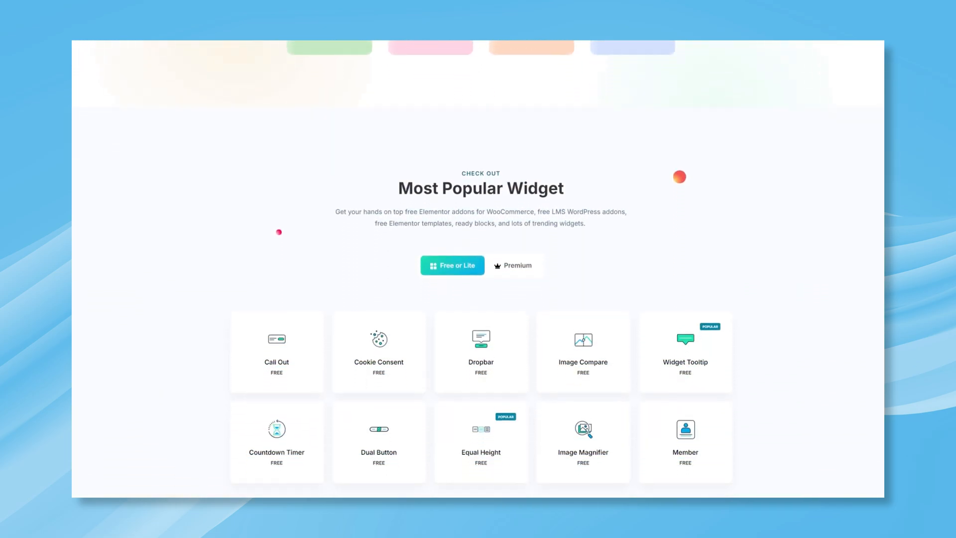
pyautogui.scroll(-3)
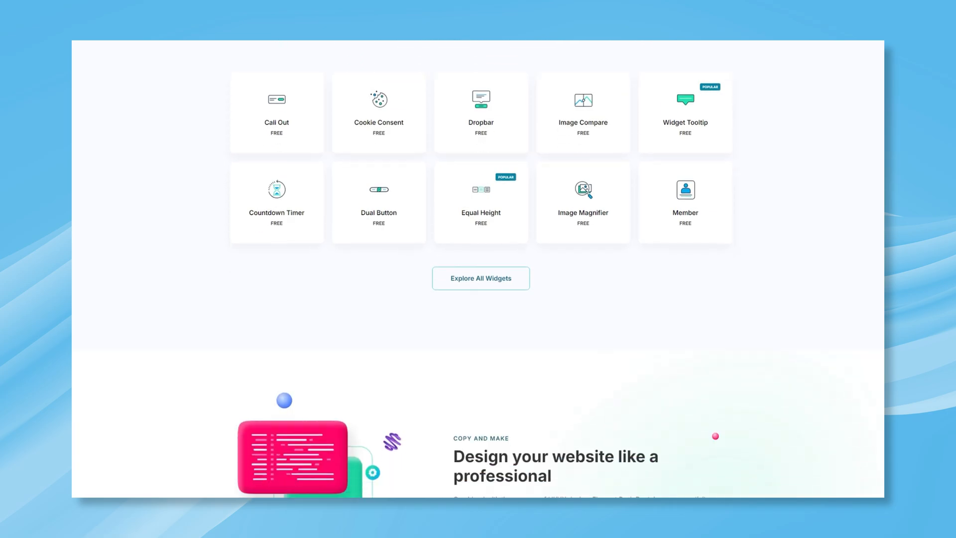
pyautogui.scroll(-3)
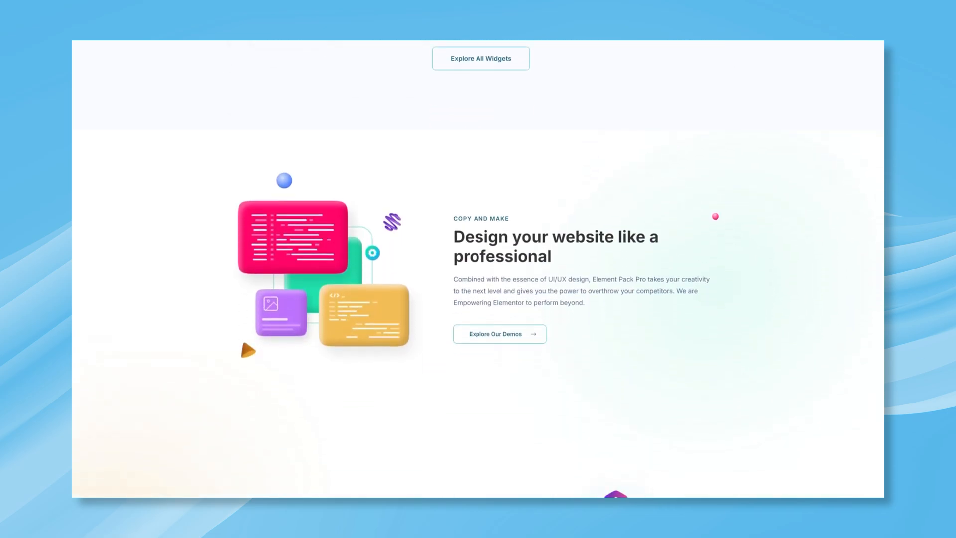
pyautogui.scroll(-3)
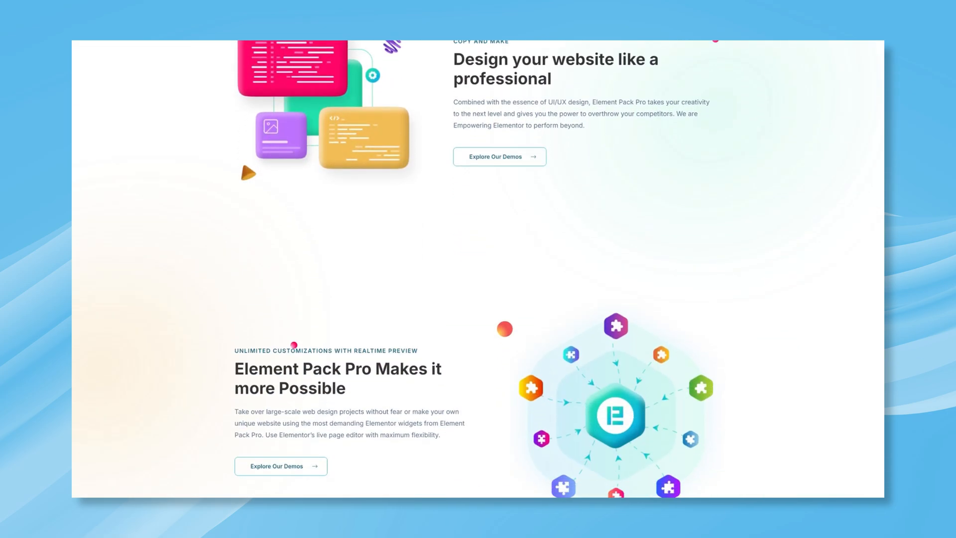
pyautogui.scroll(-3)
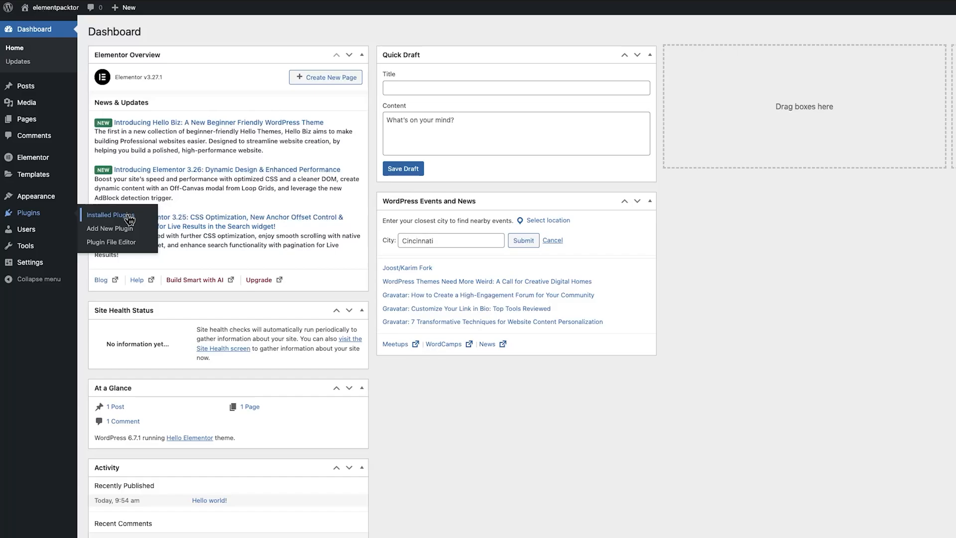
pyautogui.click(111, 215)
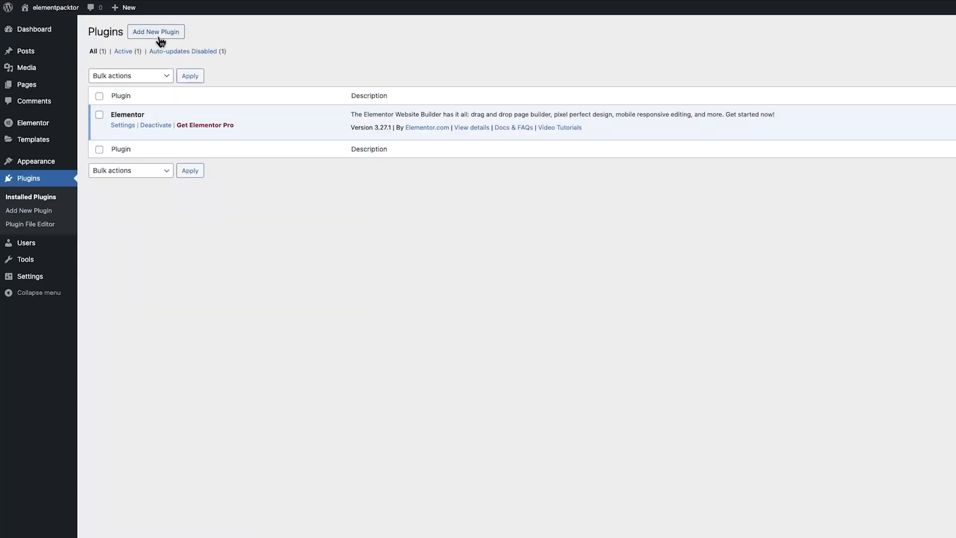
pyautogui.click(155, 31)
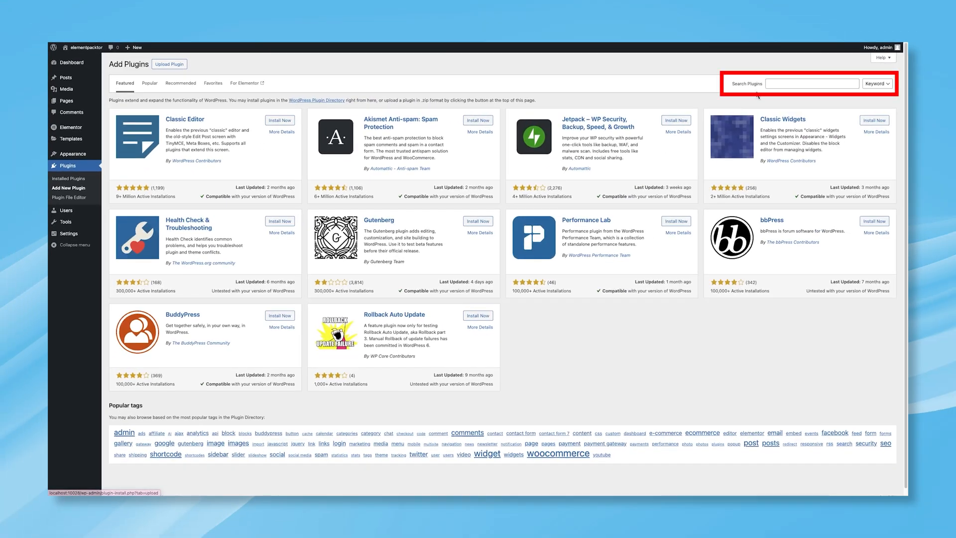
# Search for 'element pack', then install and activate Element Pack Elementor Addons.
pyautogui.click(811, 84)
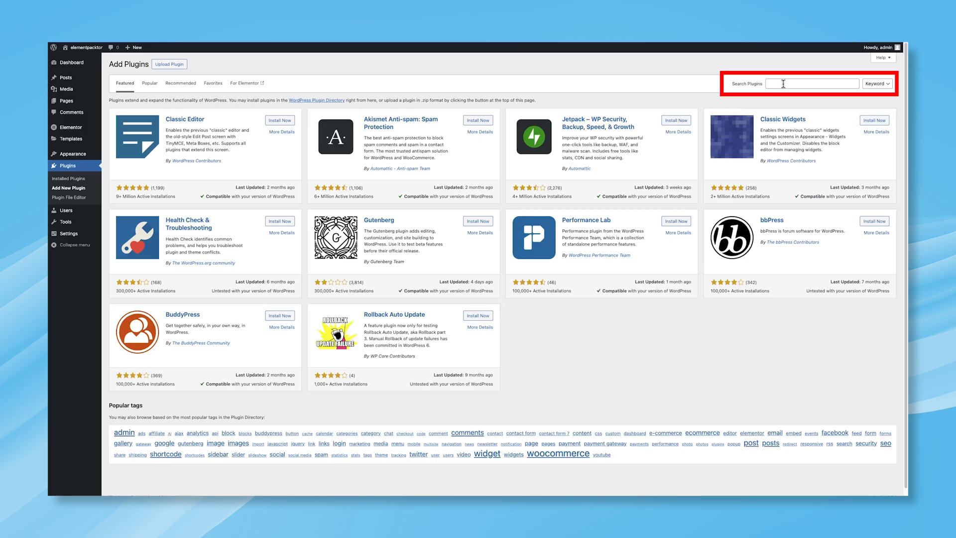
pyautogui.write('element')
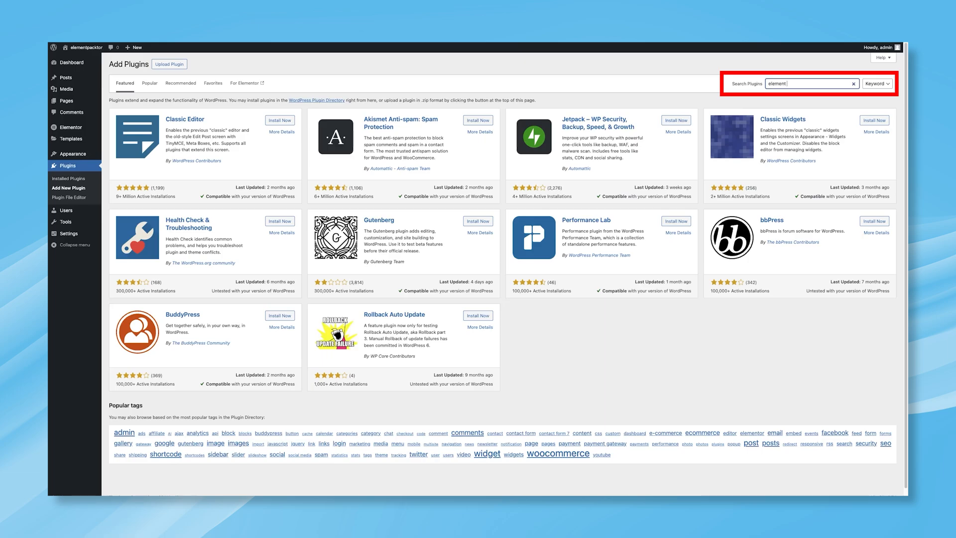
pyautogui.write('pack')
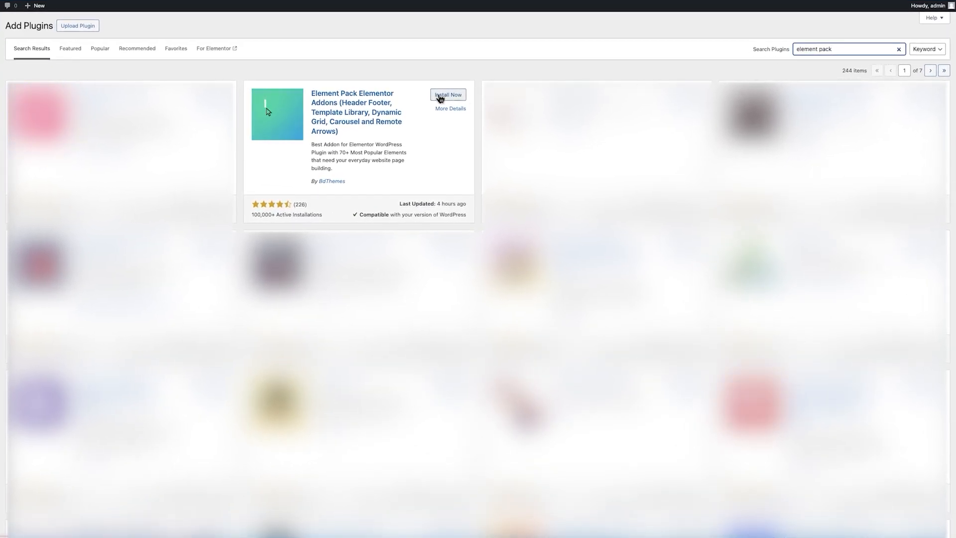
pyautogui.click(447, 94)
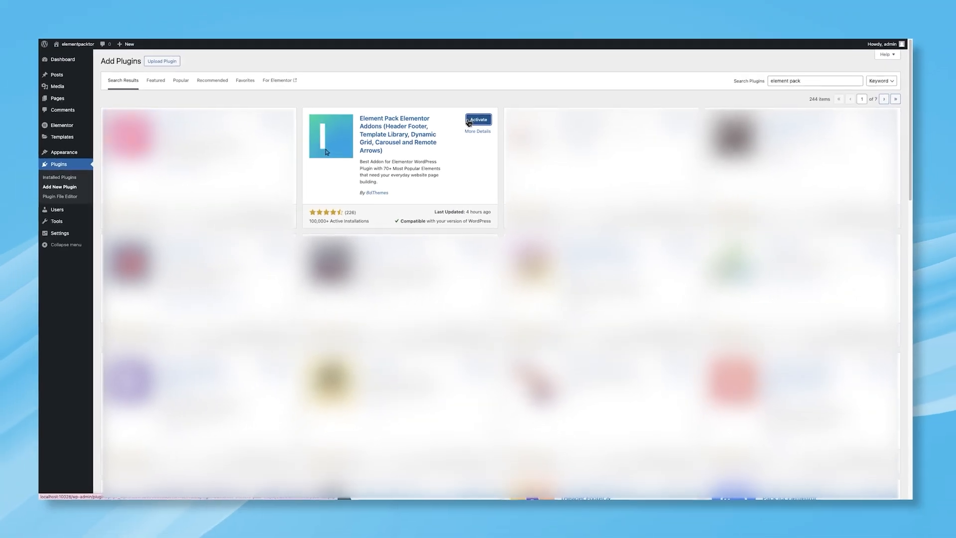
pyautogui.click(478, 119)
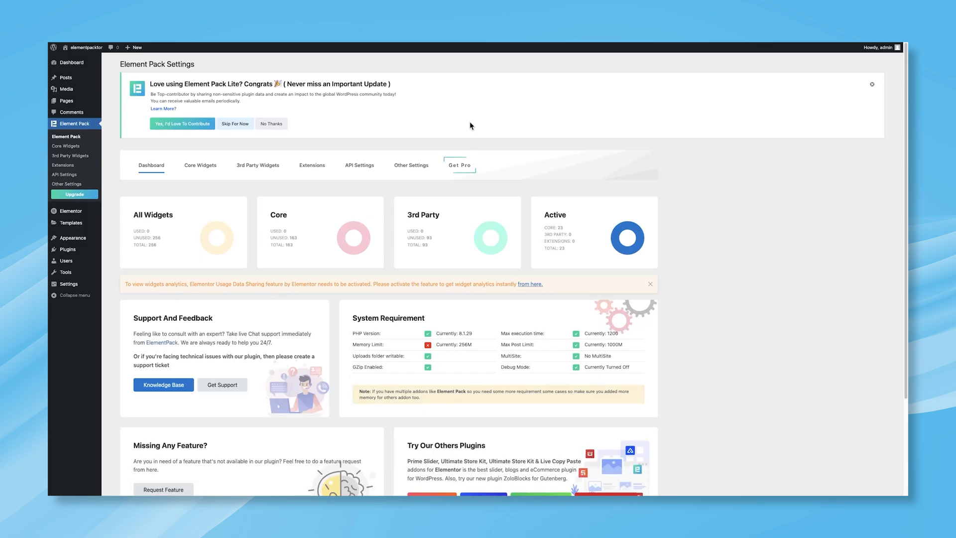
pyautogui.moveTo(200, 166)
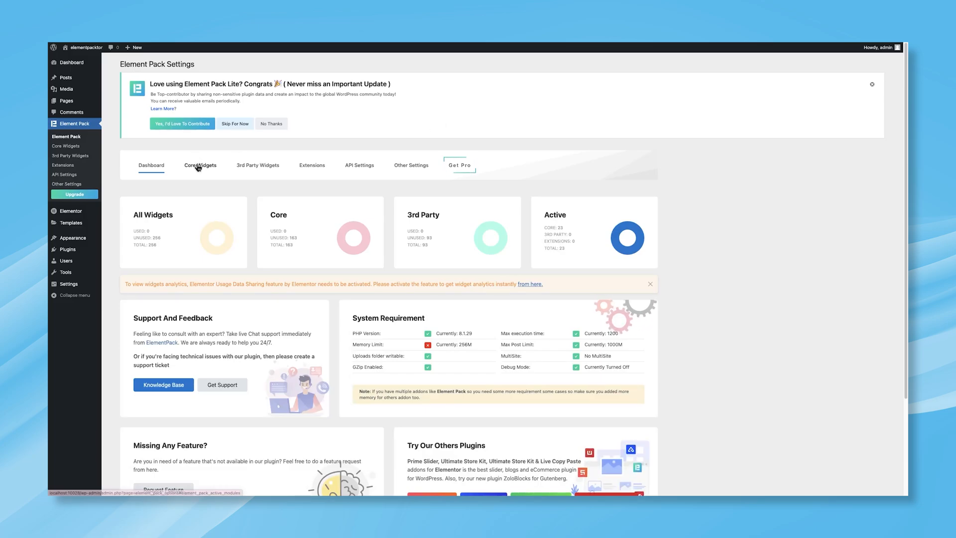
# Activate all core widgets in Element Pack Settings and save them.
pyautogui.click(201, 164)
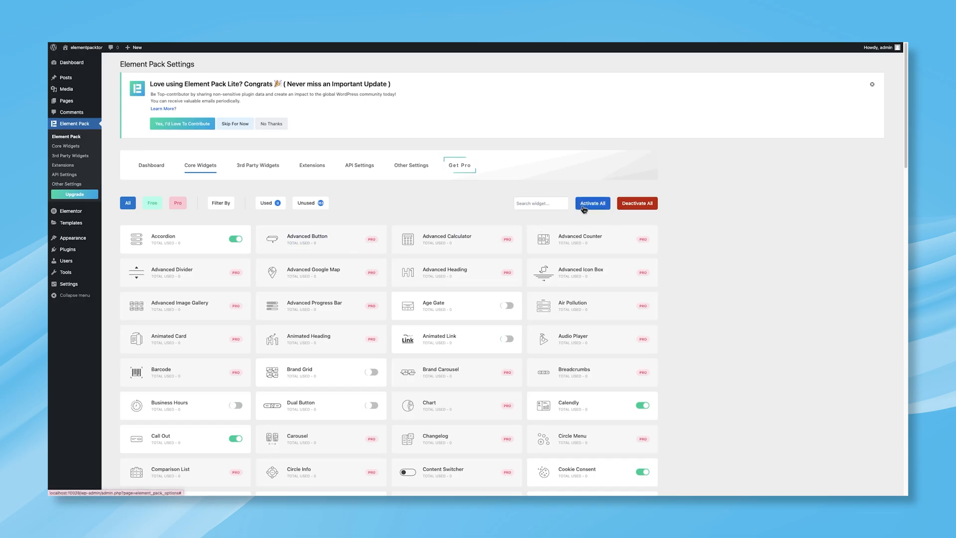
pyautogui.click(592, 203)
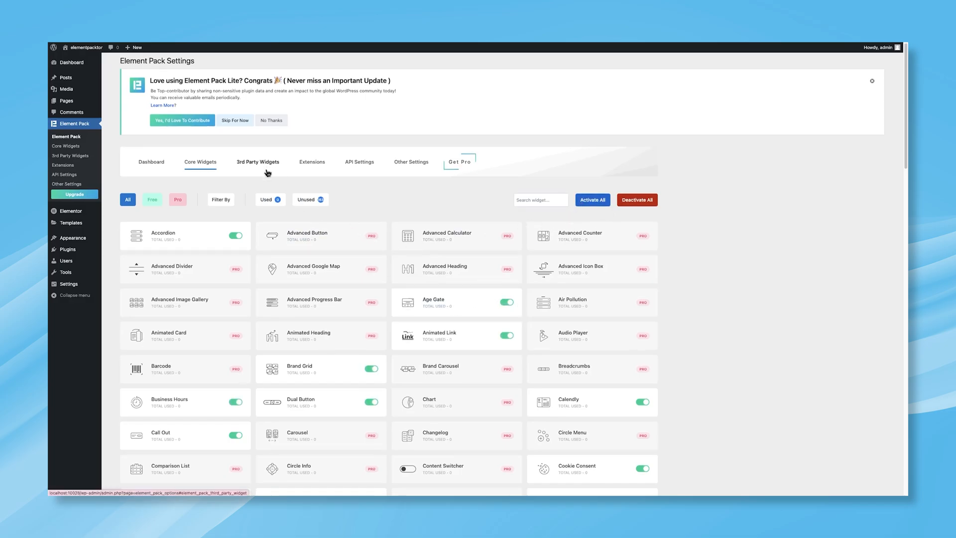
pyautogui.scroll(-3)
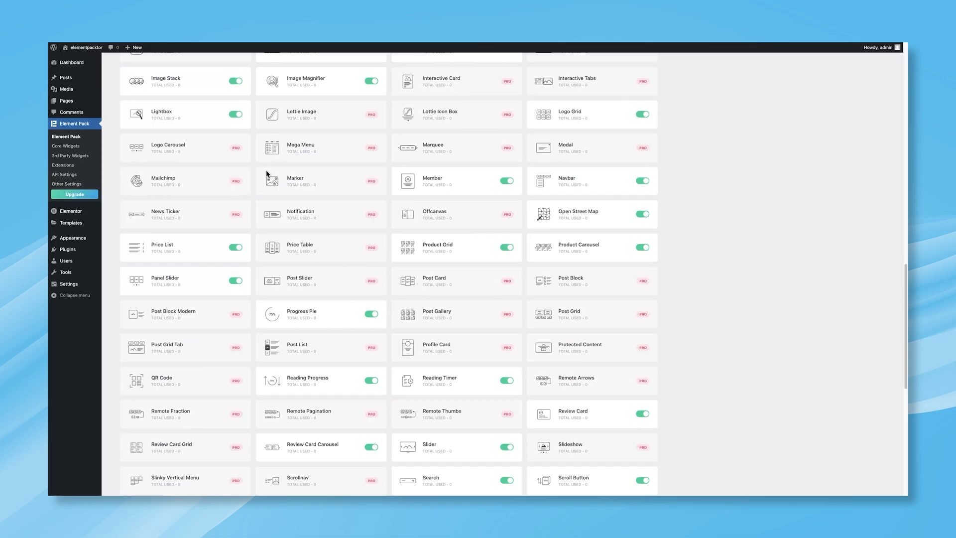
pyautogui.scroll(-3)
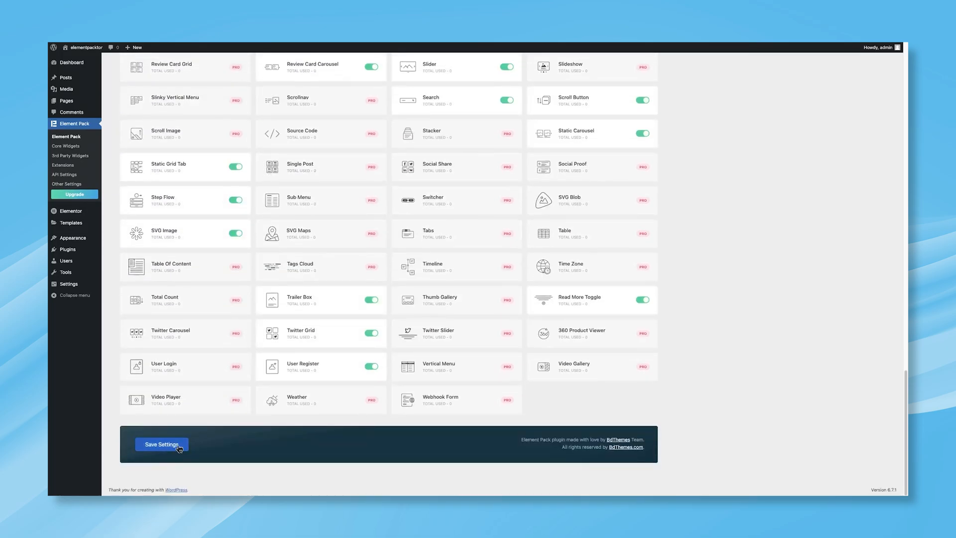
pyautogui.click(161, 444)
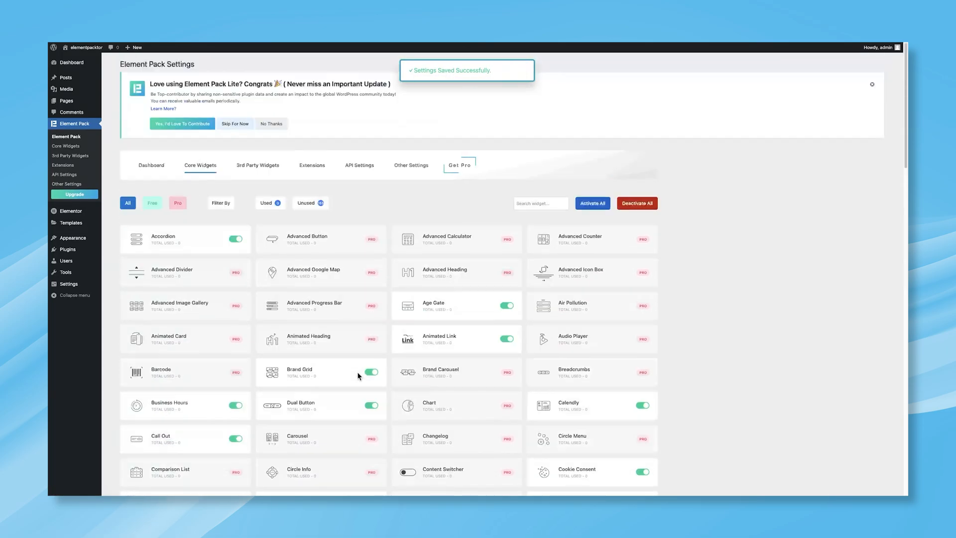
# Activate all free Element Pack extensions, save them, and move on to API Settings.
pyautogui.click(257, 165)
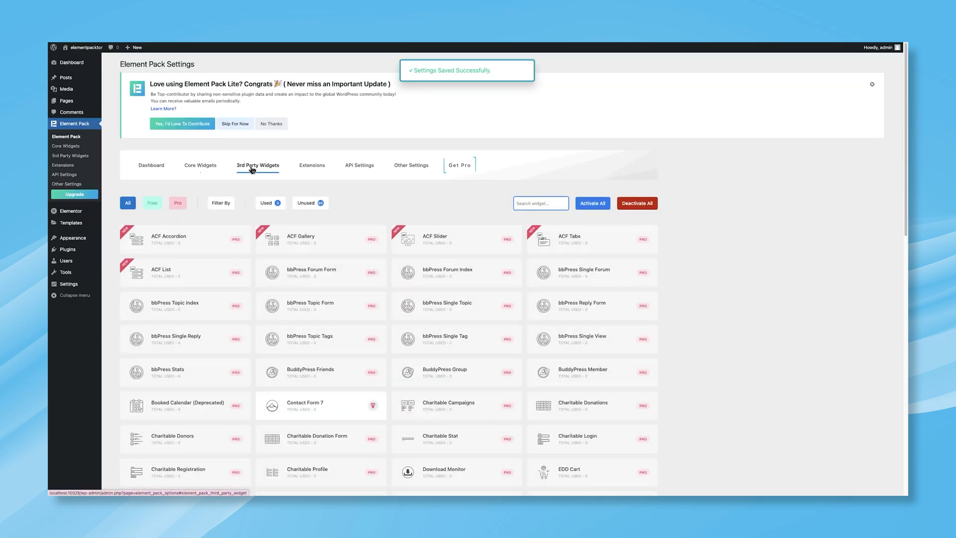
pyautogui.click(311, 164)
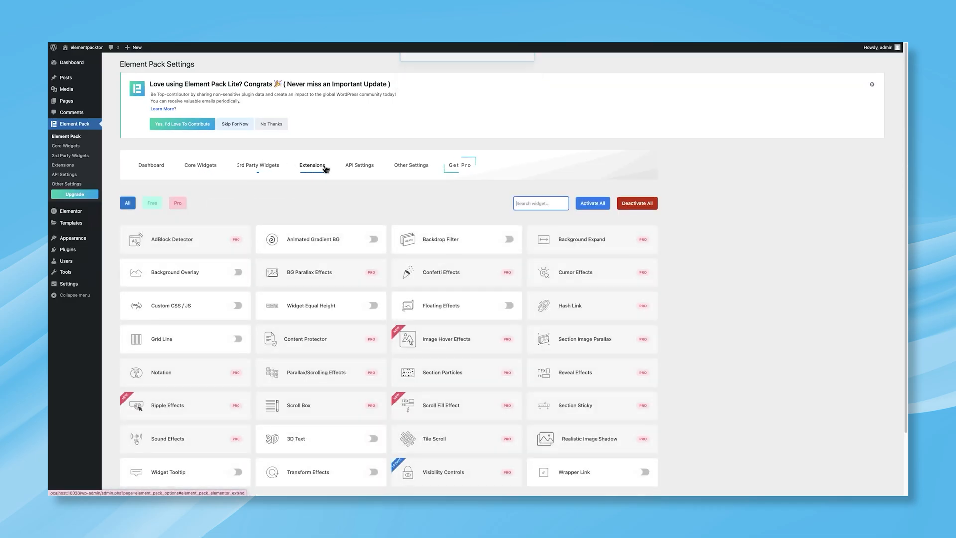
pyautogui.click(592, 203)
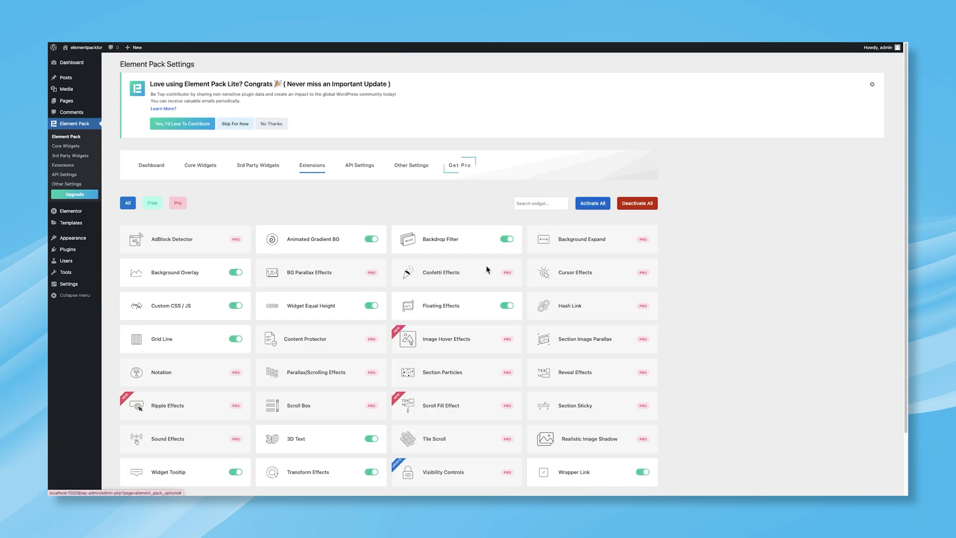
pyautogui.click(162, 444)
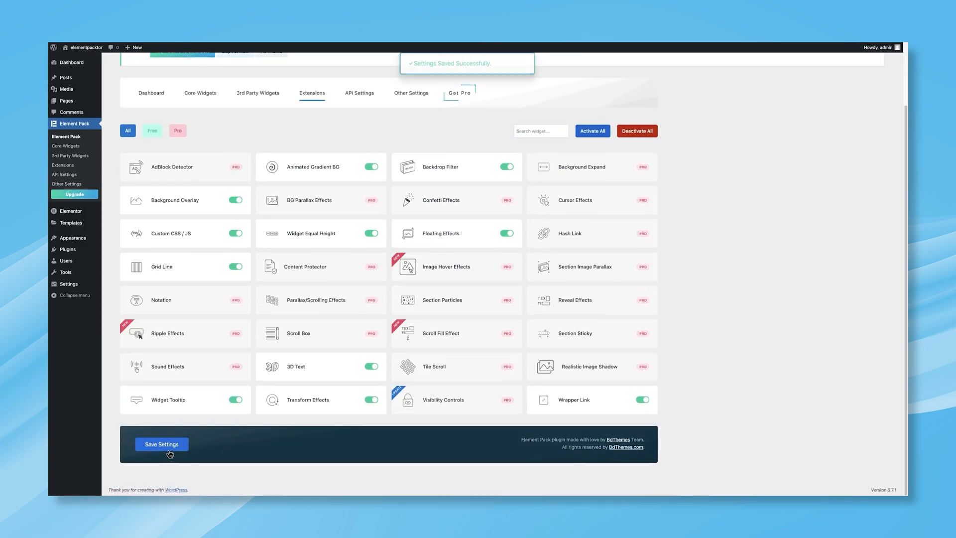
pyautogui.scroll(3)
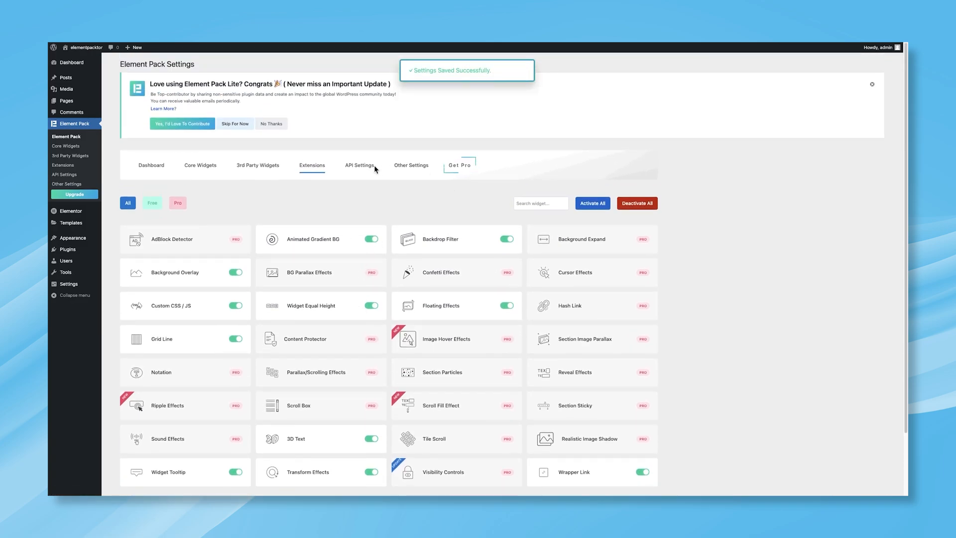
pyautogui.click(359, 166)
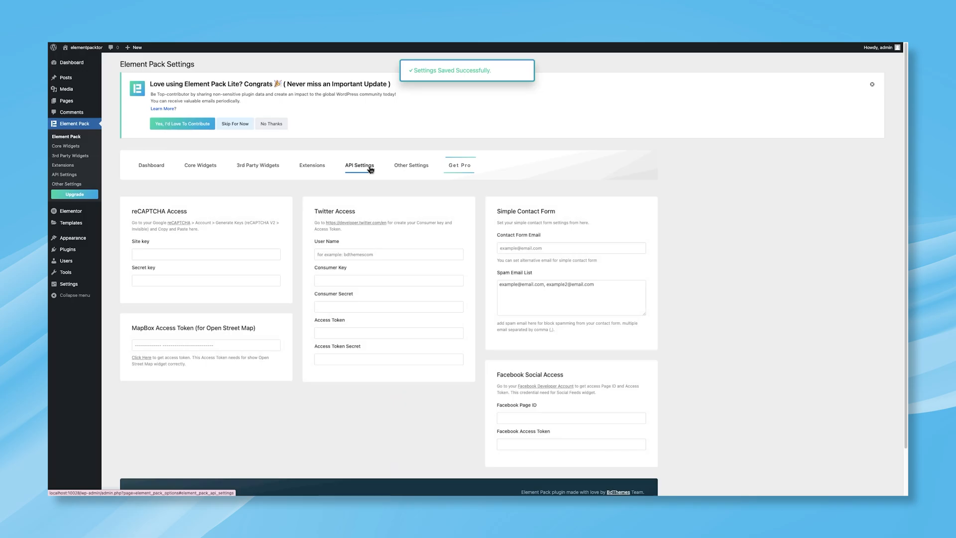
# Switch on Asset Manager in Other Settings, save, and go to the Pages list.
pyautogui.click(411, 165)
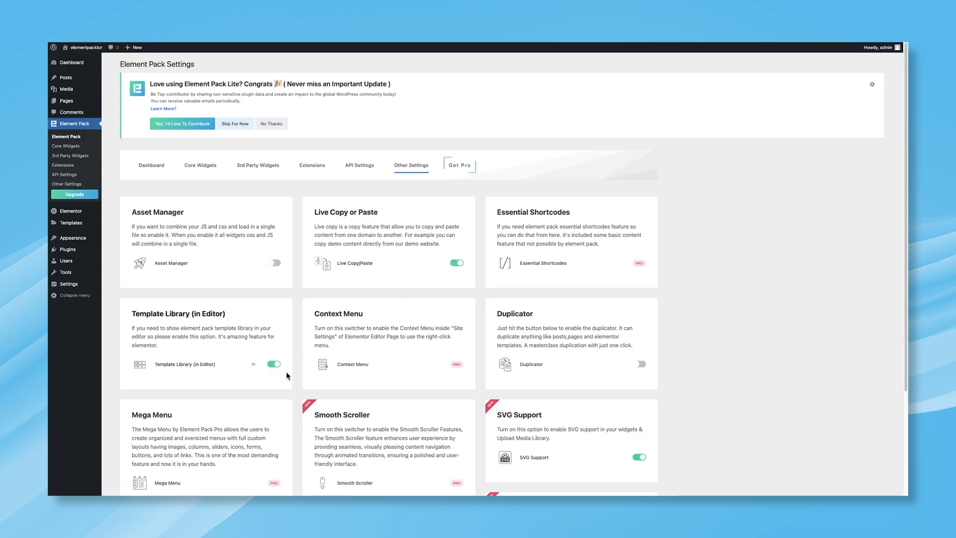
pyautogui.scroll(-3)
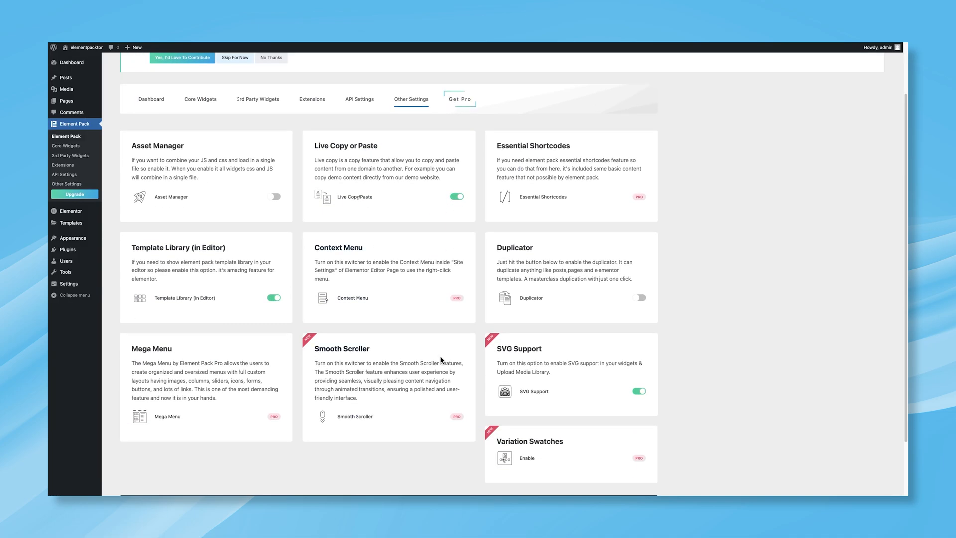
pyautogui.click(273, 196)
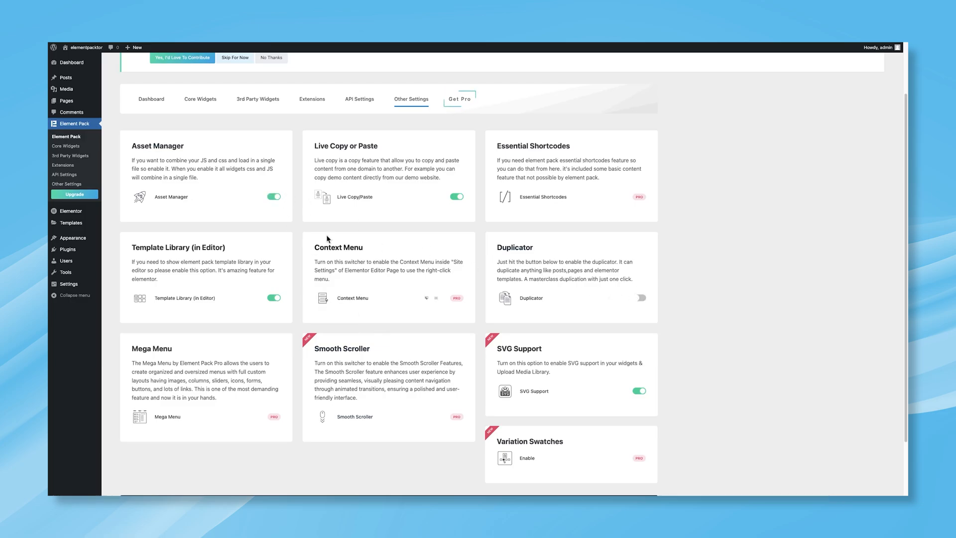
pyautogui.scroll(3)
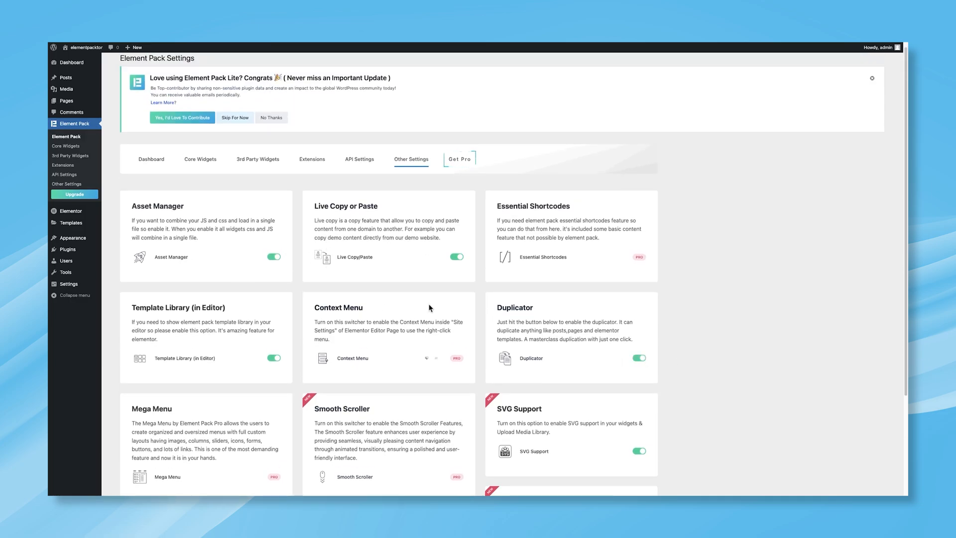
pyautogui.click(162, 444)
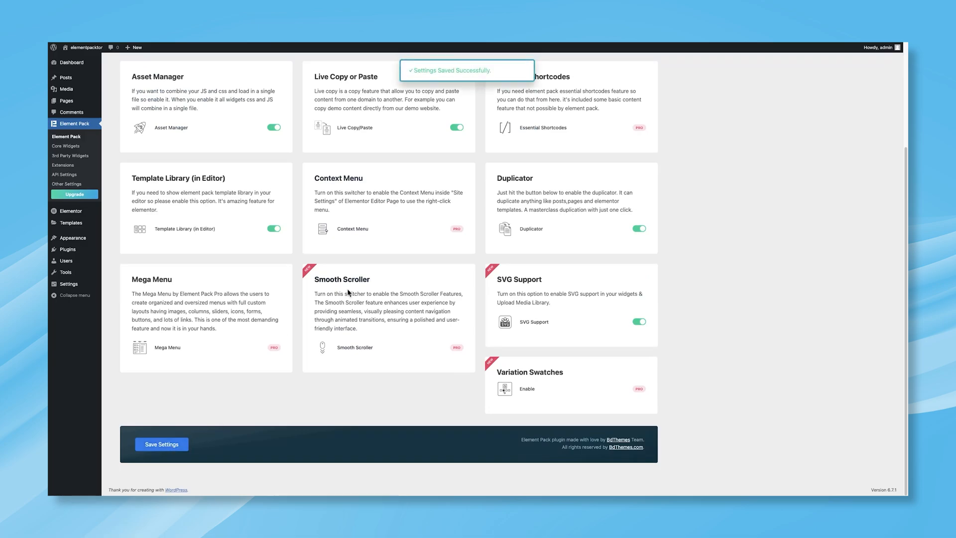
pyautogui.scroll(3)
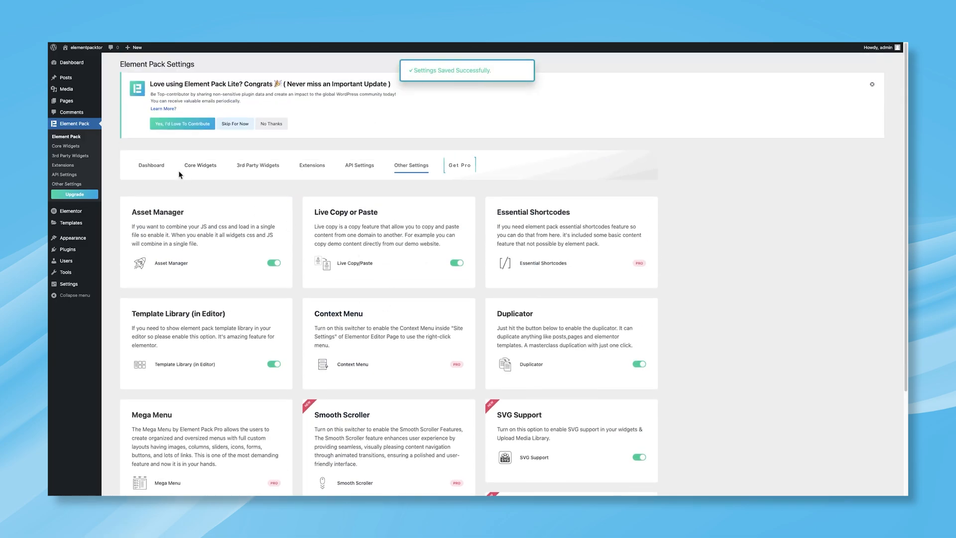
pyautogui.click(66, 101)
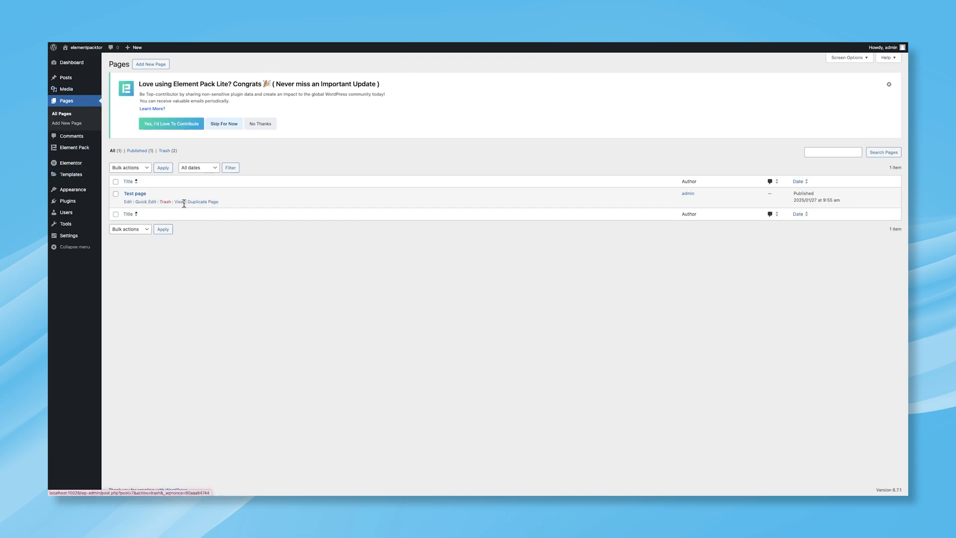
# Open Test page in the Elementor editor to add the Accordion widget.
pyautogui.click(127, 202)
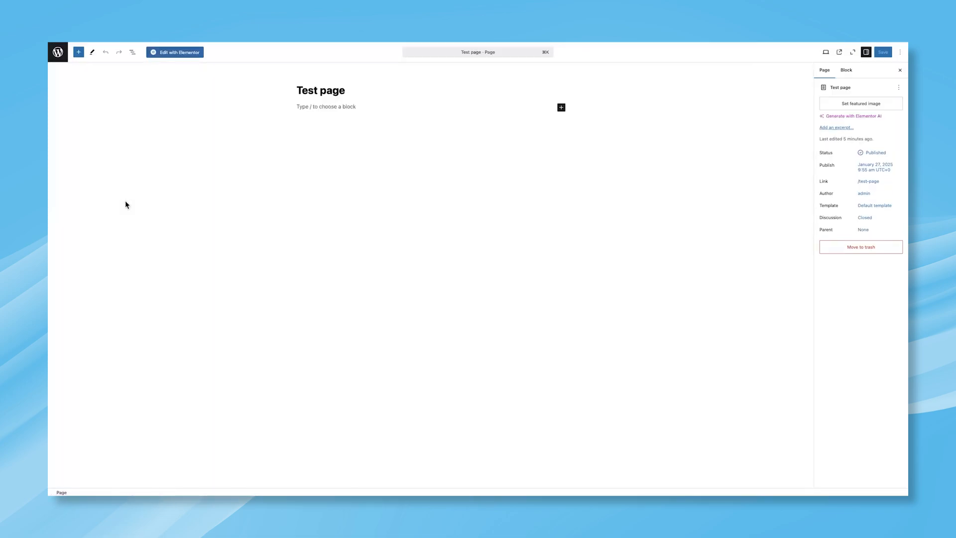
pyautogui.click(175, 52)
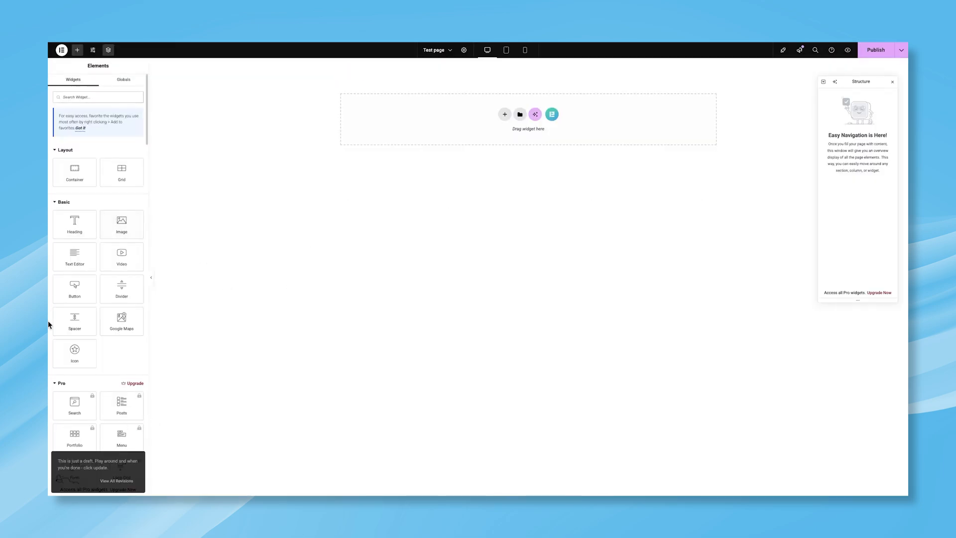
pyautogui.scroll(-3)
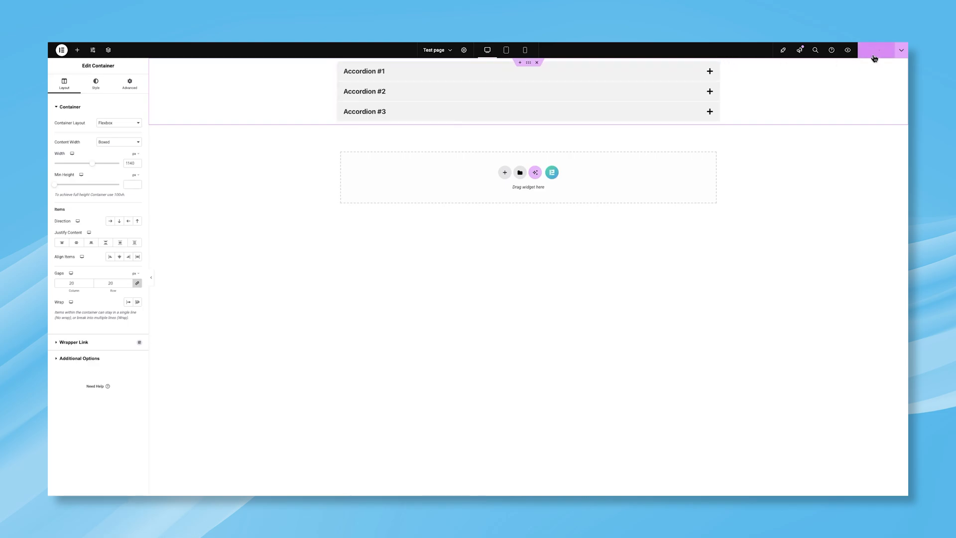
pyautogui.moveTo(743, 228)
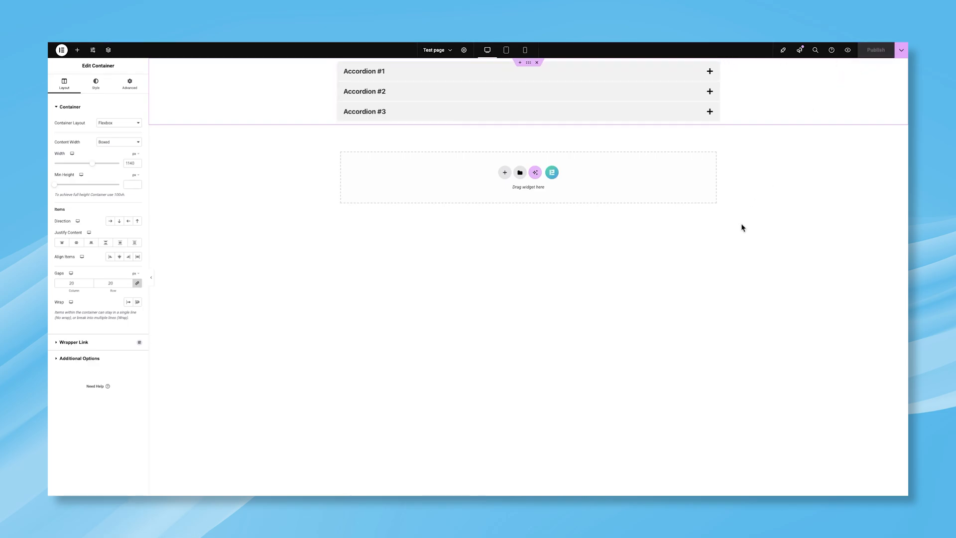
pyautogui.moveTo(724, 223)
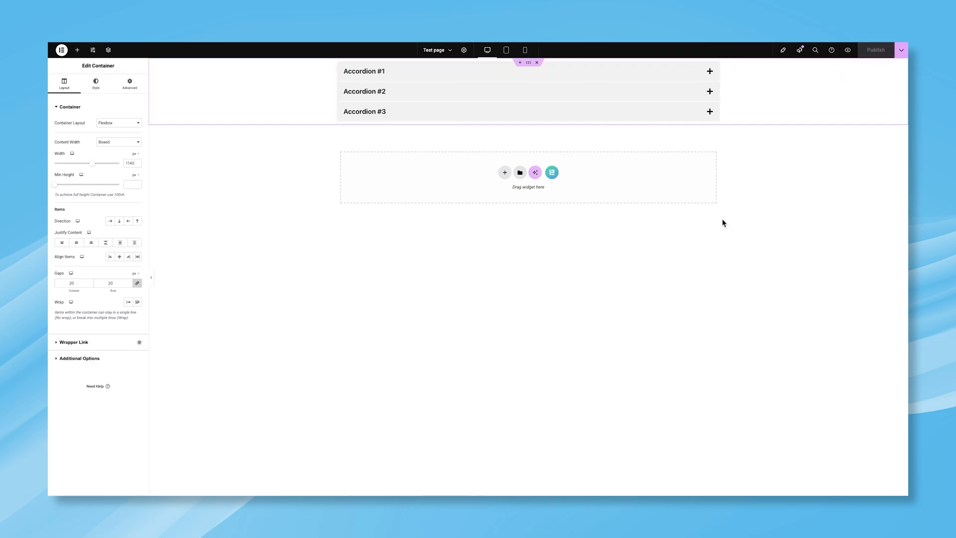